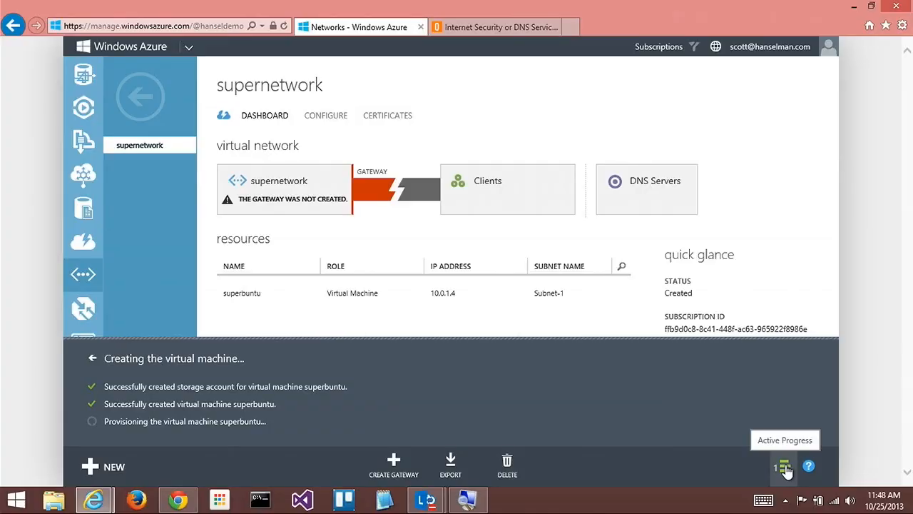
- Dismiss the VM creation progress panel and view supernetwork's configuration with its OpenDNS servers
{"action": "left_click", "coordinate": [784, 466]}
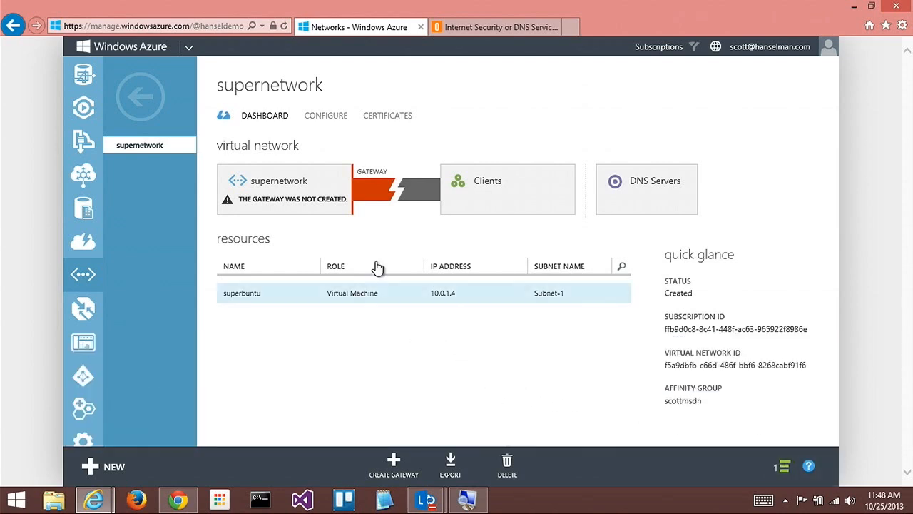
{"action": "left_click", "coordinate": [325, 115]}
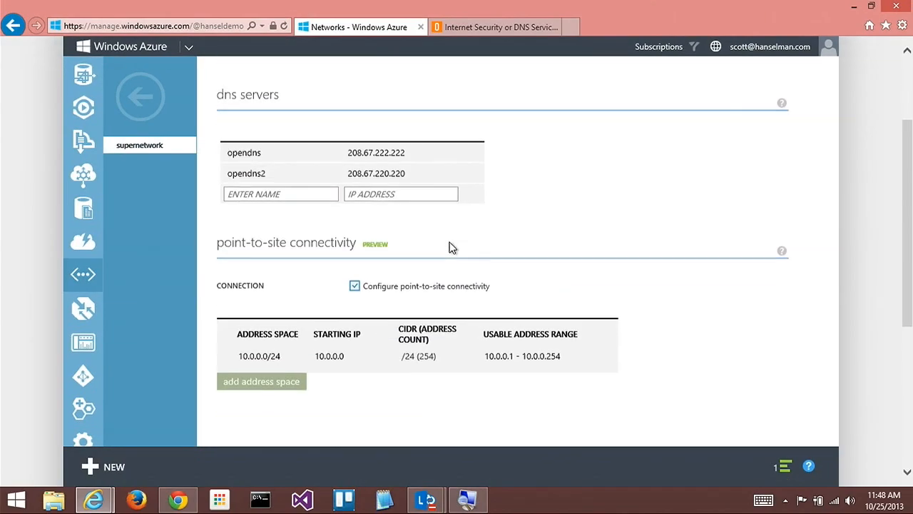
{"action": "scroll", "scroll_direction": "down", "scroll_amount": 3}
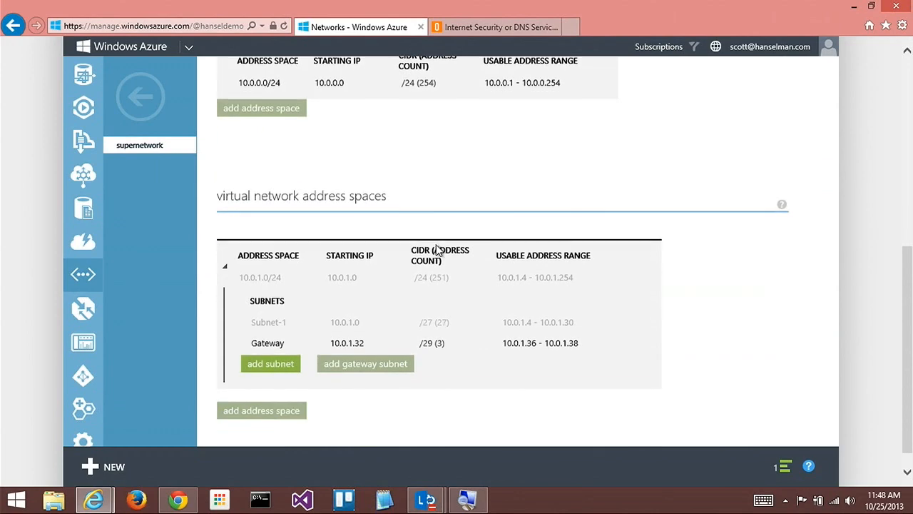
{"action": "scroll", "scroll_direction": "down", "scroll_amount": 3}
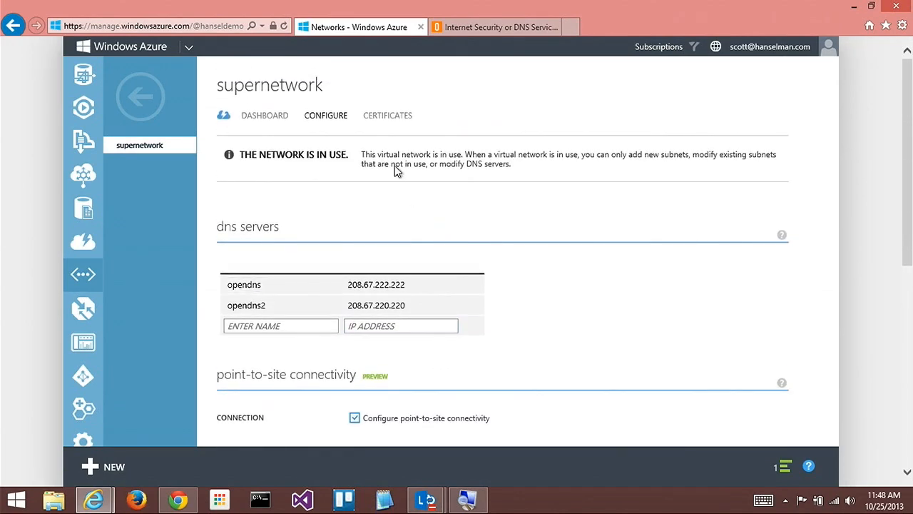
{"action": "mouse_move", "coordinate": [388, 117]}
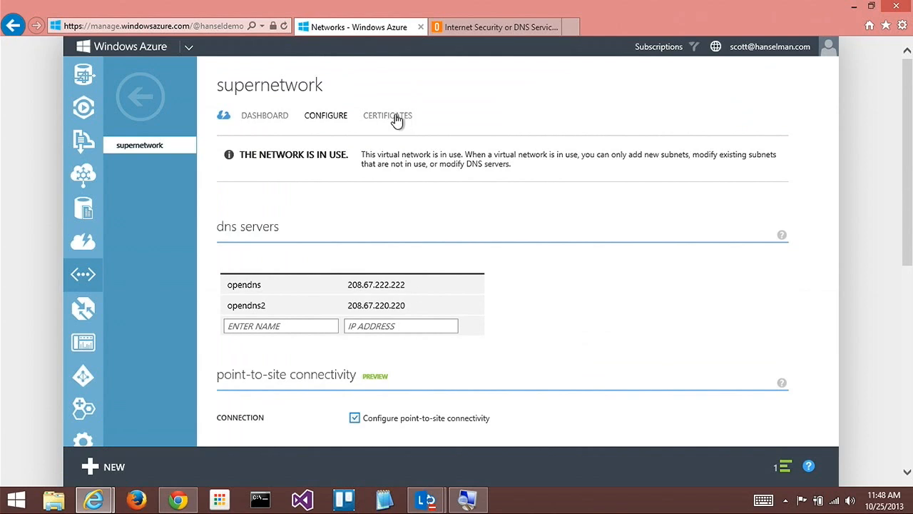
- View supernetwork's certificates page, which lacks a root certificate for point-to-site VPN
{"action": "left_click", "coordinate": [387, 115]}
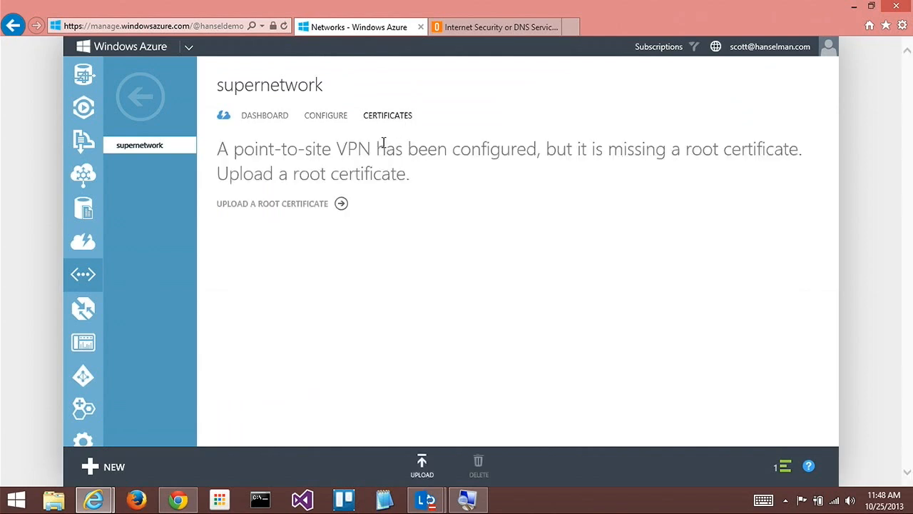
{"action": "mouse_move", "coordinate": [321, 137]}
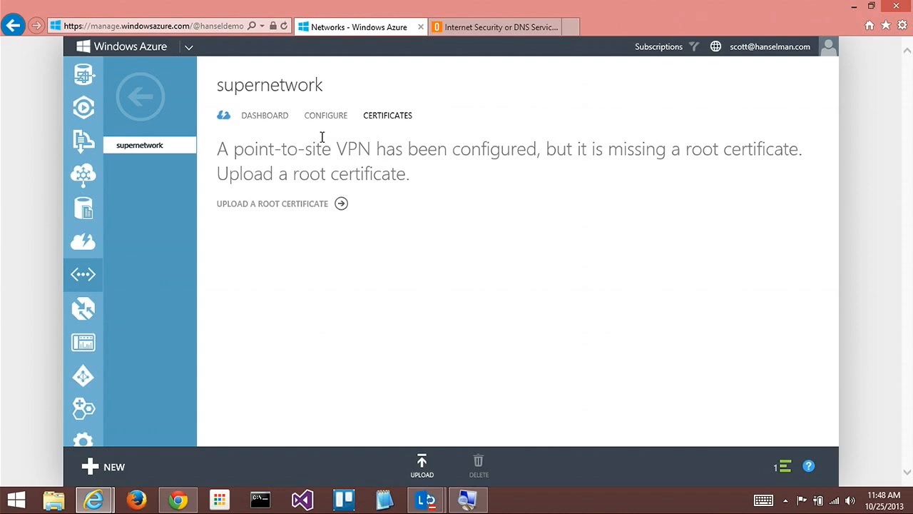
{"action": "mouse_move", "coordinate": [265, 116]}
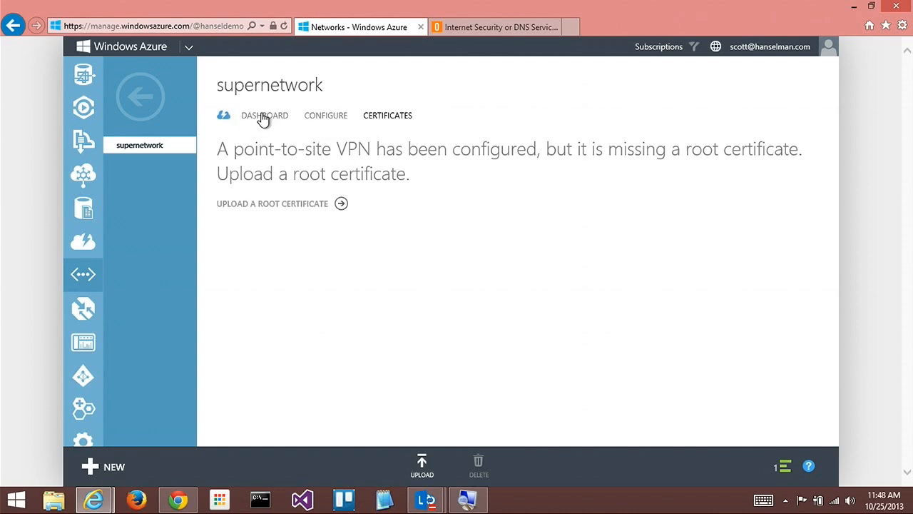
{"action": "mouse_move", "coordinate": [617, 449]}
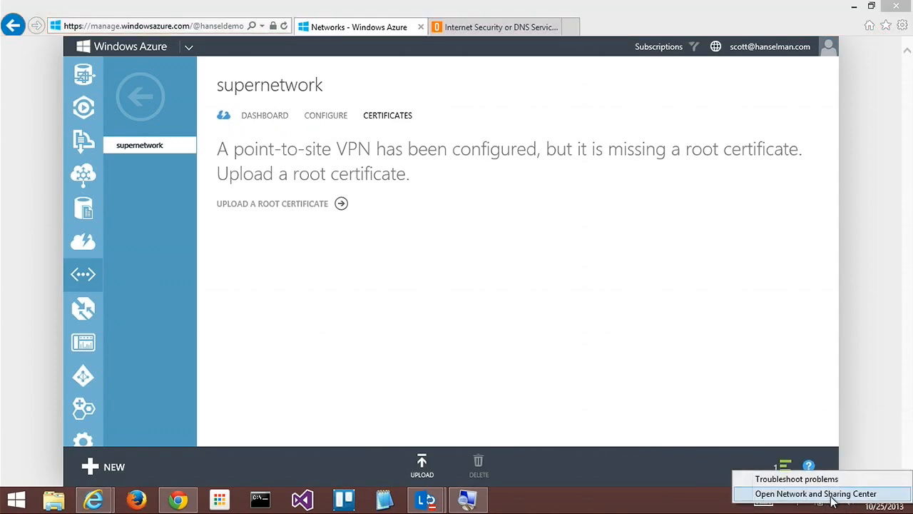
- From Network and Sharing Center, start a new 'Connect to a workplace' connection
{"action": "left_click", "coordinate": [816, 493]}
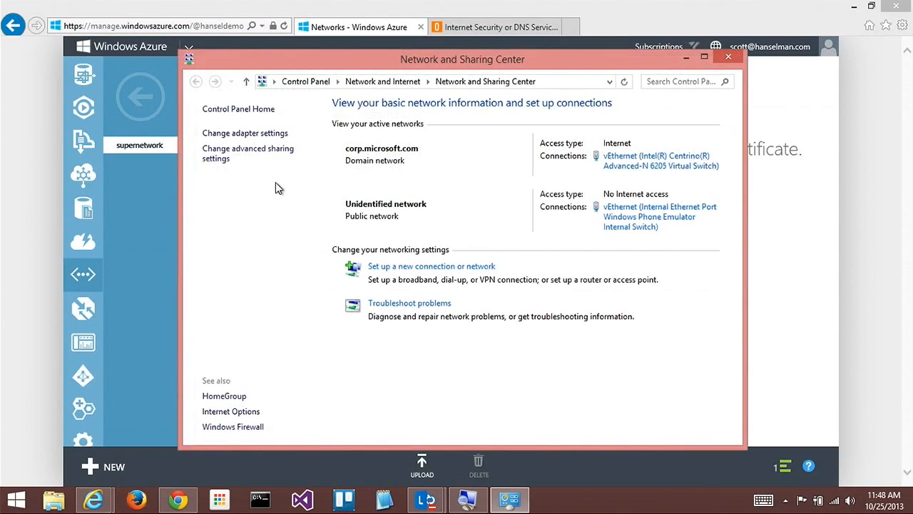
{"action": "left_click", "coordinate": [432, 265]}
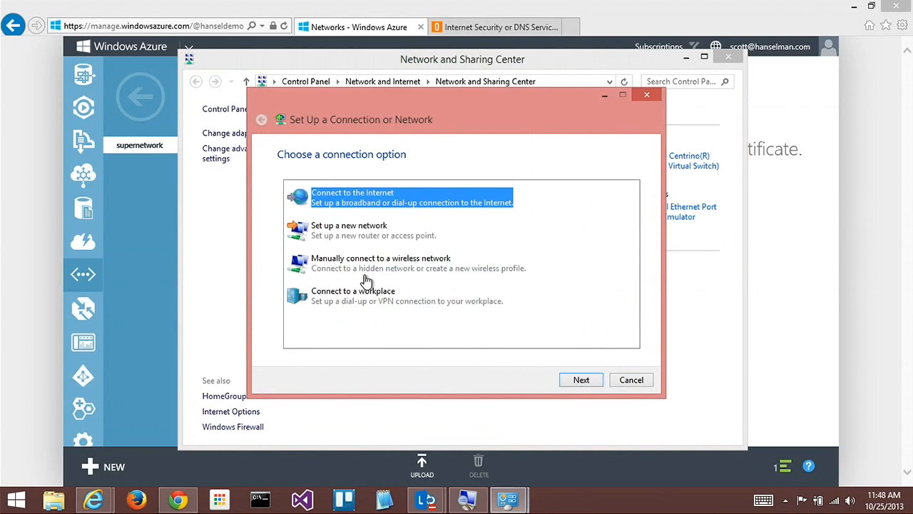
{"action": "left_click", "coordinate": [581, 379]}
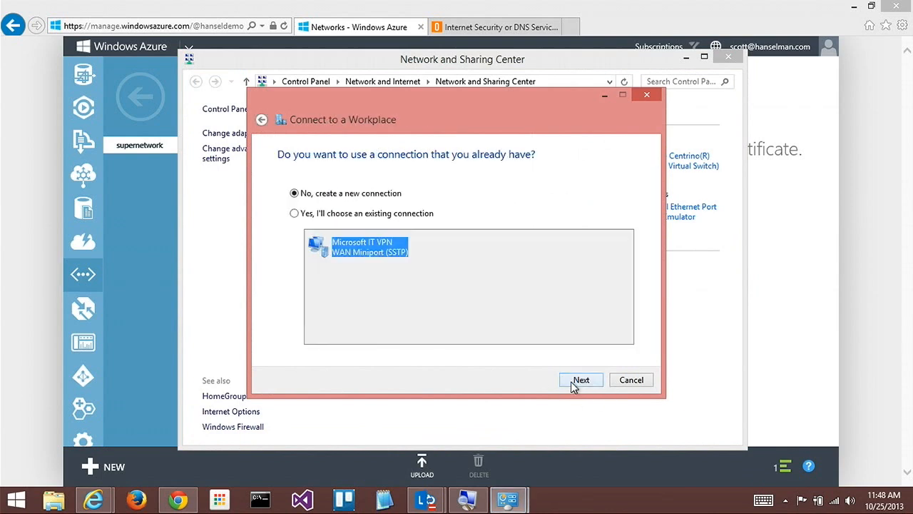